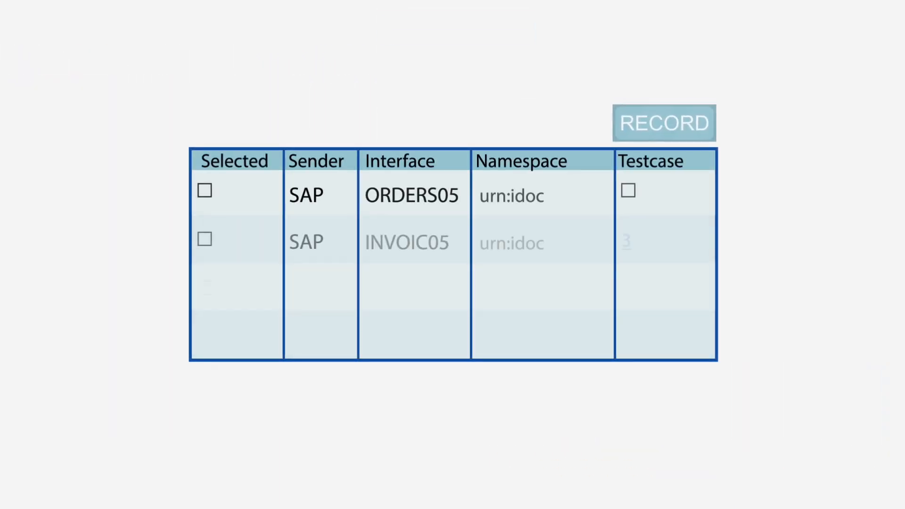
Select INVOIC05 and ORDER96 for recording and start RECORD to reach the message-count prompt
{"action": "left_click", "coordinate": [664, 123]}
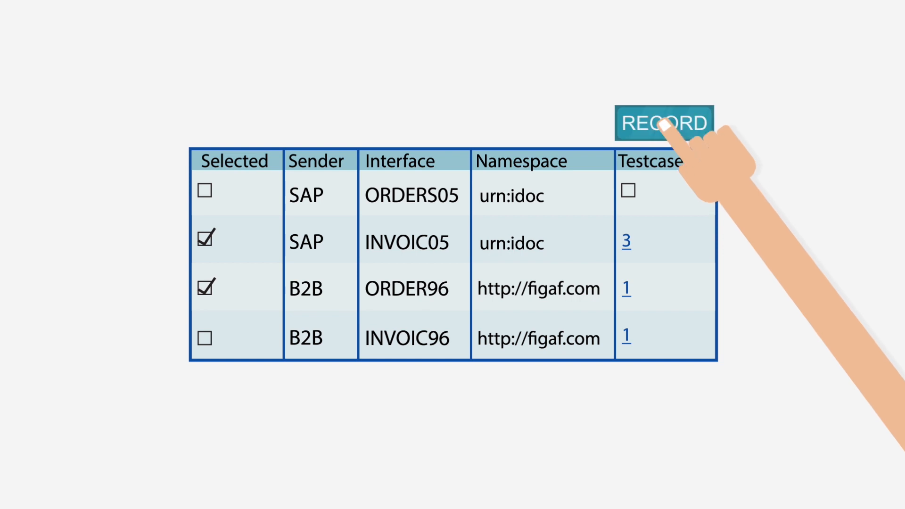
{"action": "left_click", "coordinate": [664, 123]}
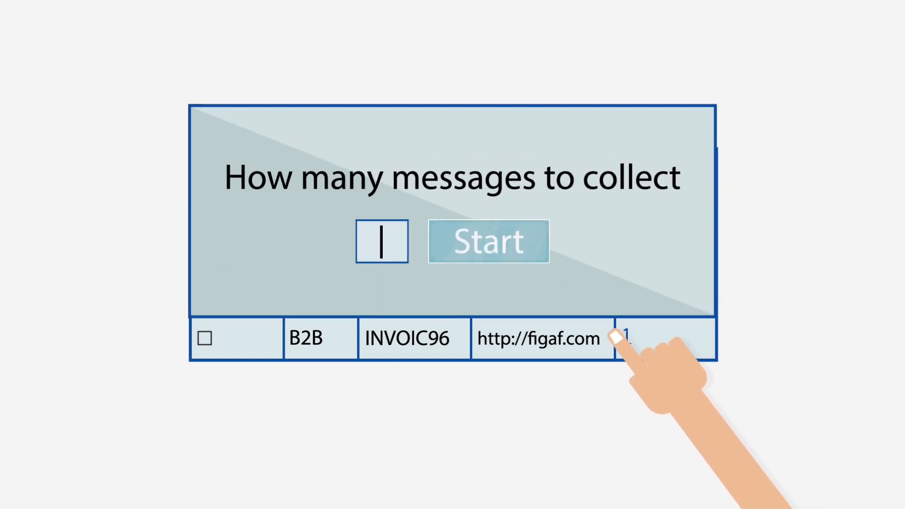